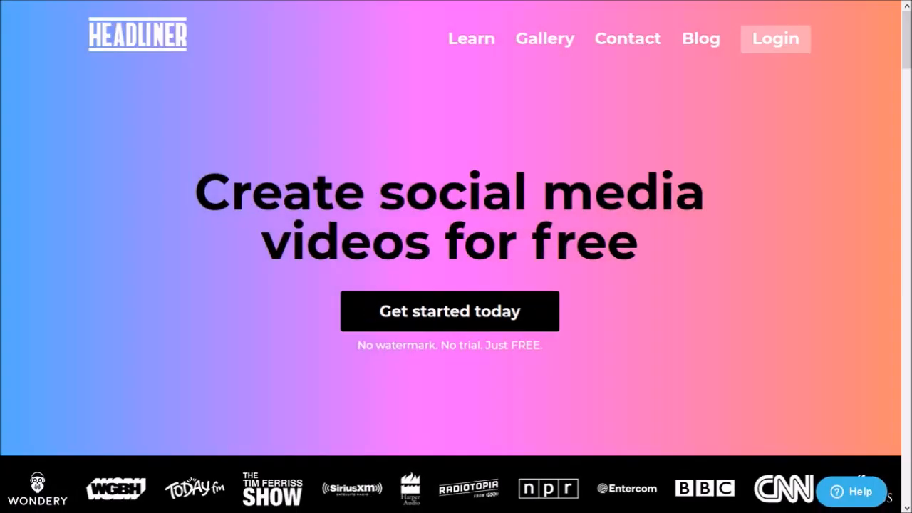
Start a free account from the Headliner homepage via 'Get started today'.
left_click(451, 310)
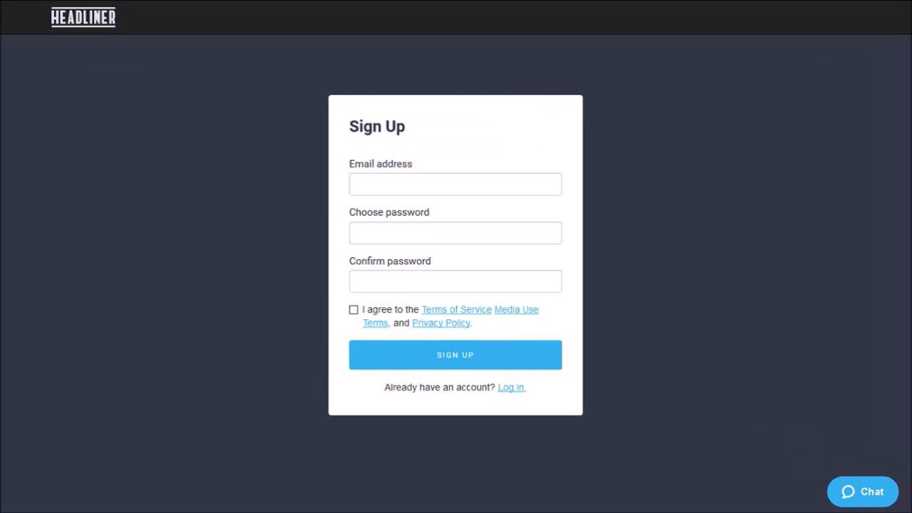
Submit the email, password and accepted terms to create the account.
left_click(454, 355)
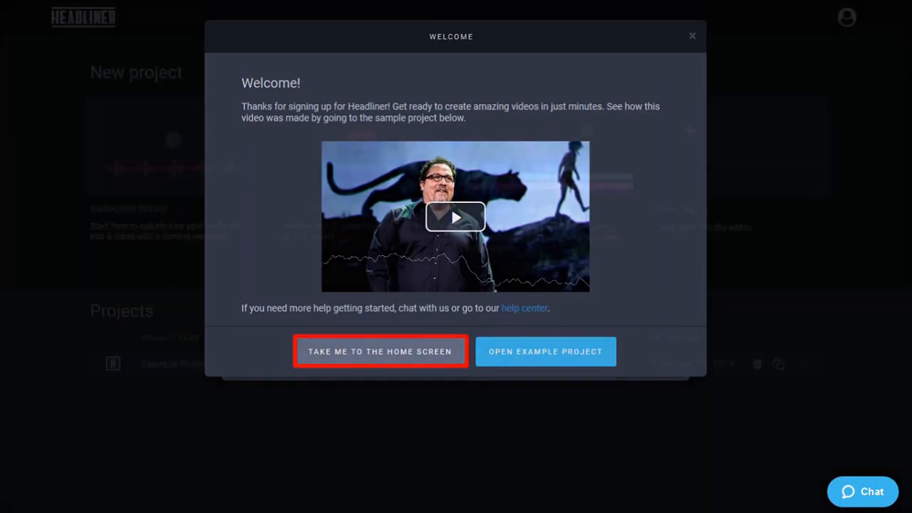
Leave the welcome dialog for the home dashboard listing the Example Project.
left_click(379, 351)
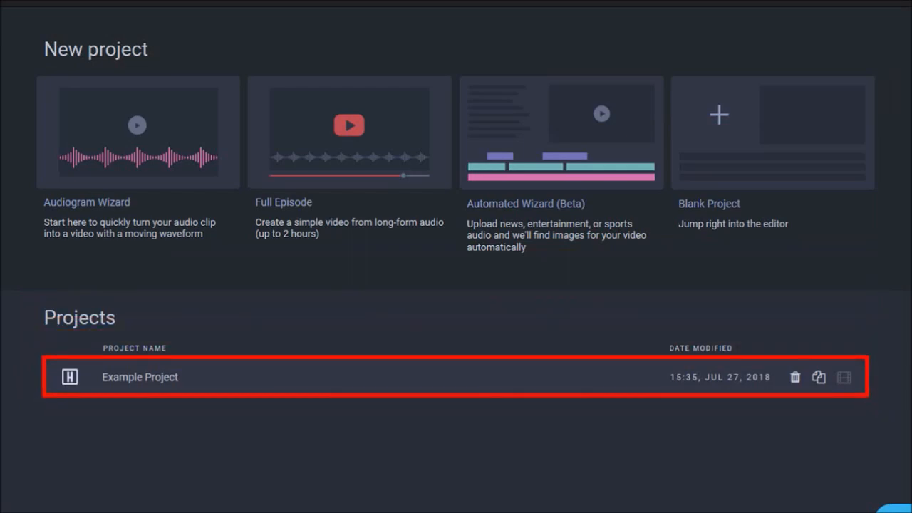
Open the Example Project in the editor and bring up its caption style settings.
double_click(140, 377)
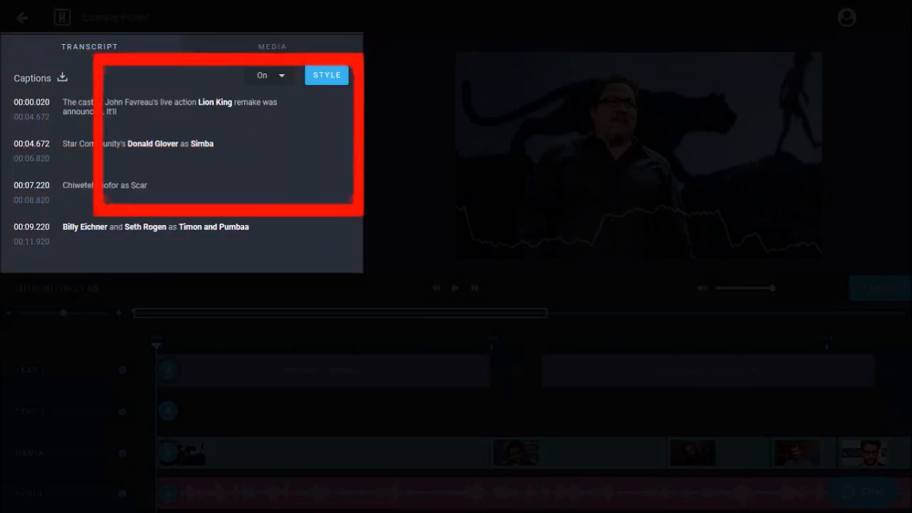
left_click(327, 74)
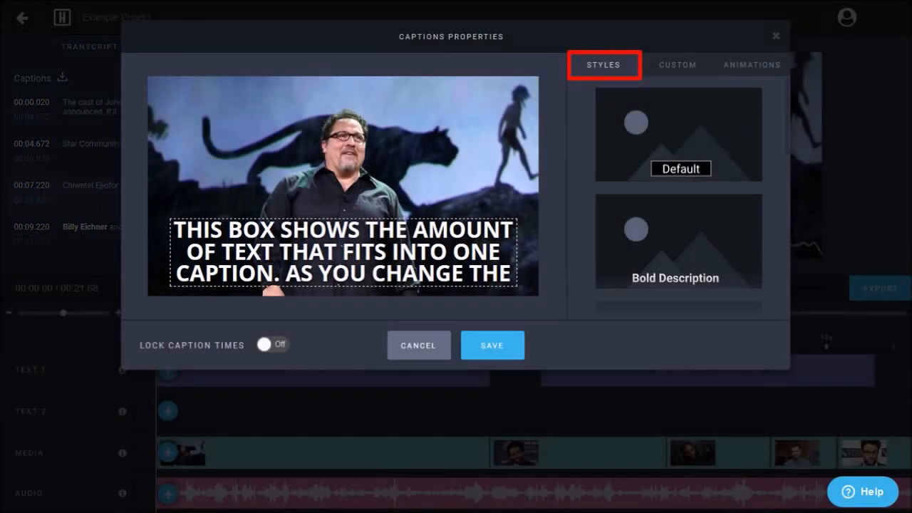
View the preset caption STYLES, then the CUSTOM font and colour options.
left_click(677, 65)
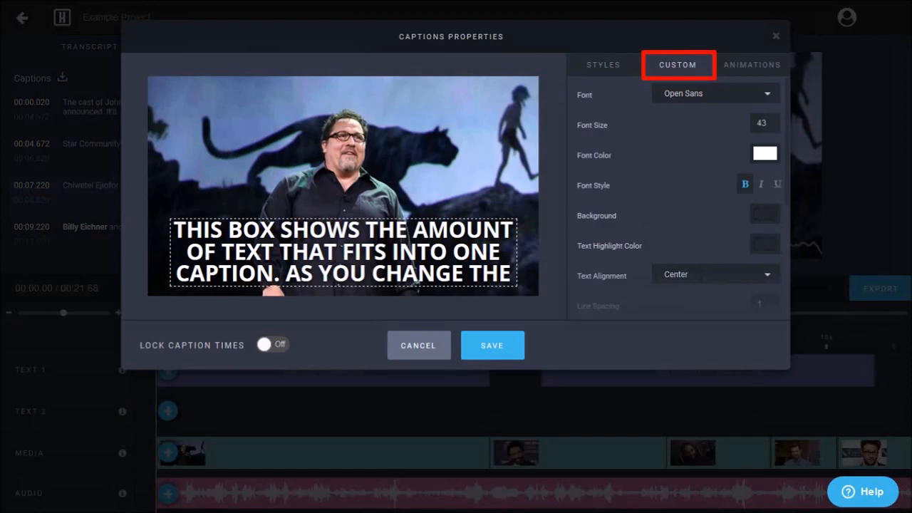
left_click(752, 64)
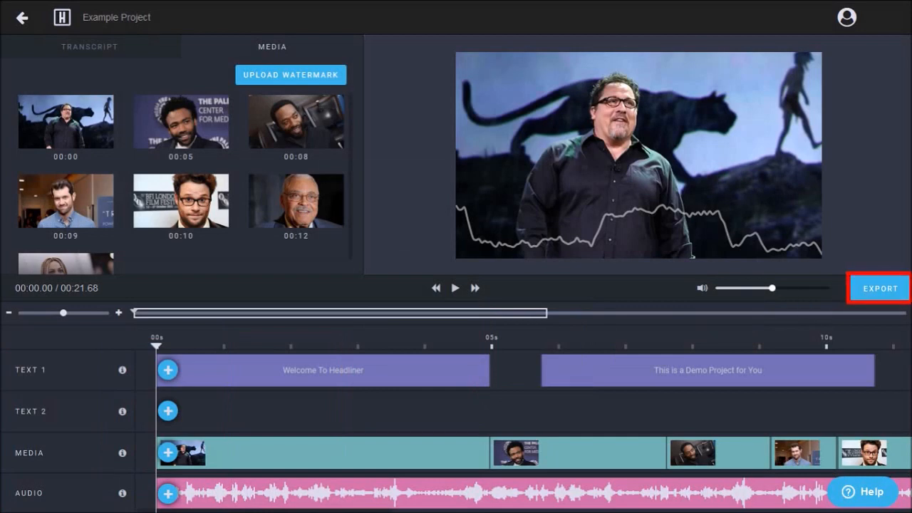
Export the Example Project video from the editor.
left_click(880, 288)
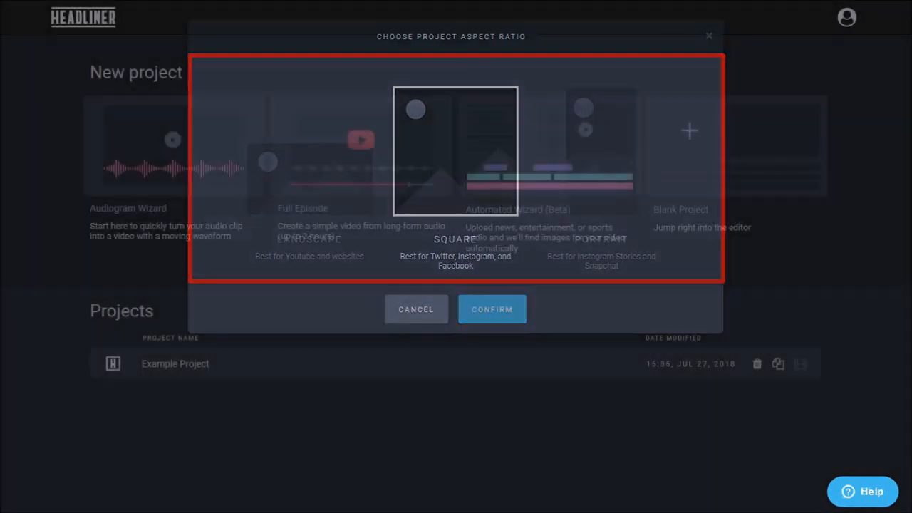
Choose the Square project format, then open the finished video from the ready notice.
left_click(416, 308)
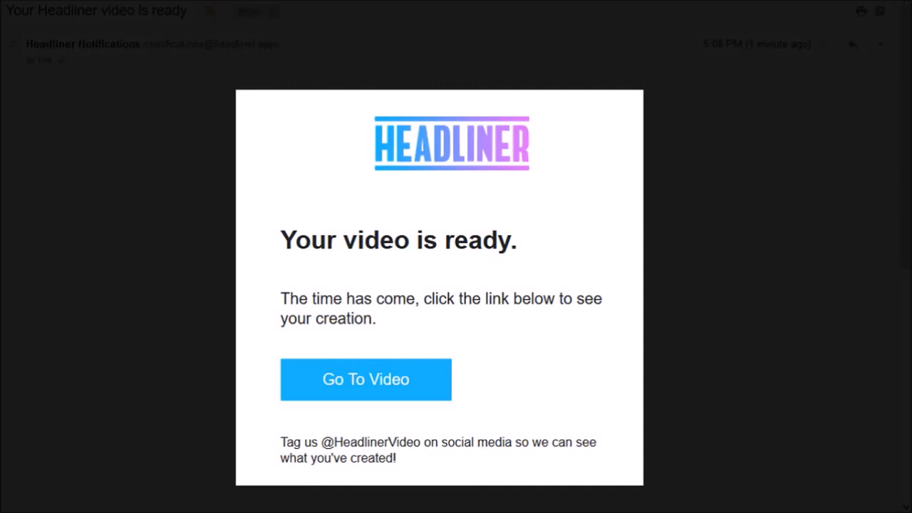
left_click(365, 379)
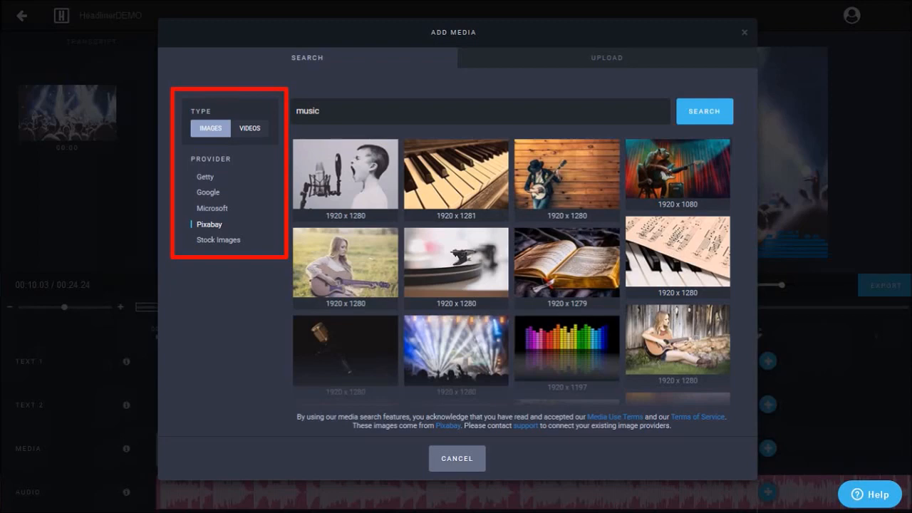
Narrow the 'music' stock media search to Pixabay images.
left_click(614, 416)
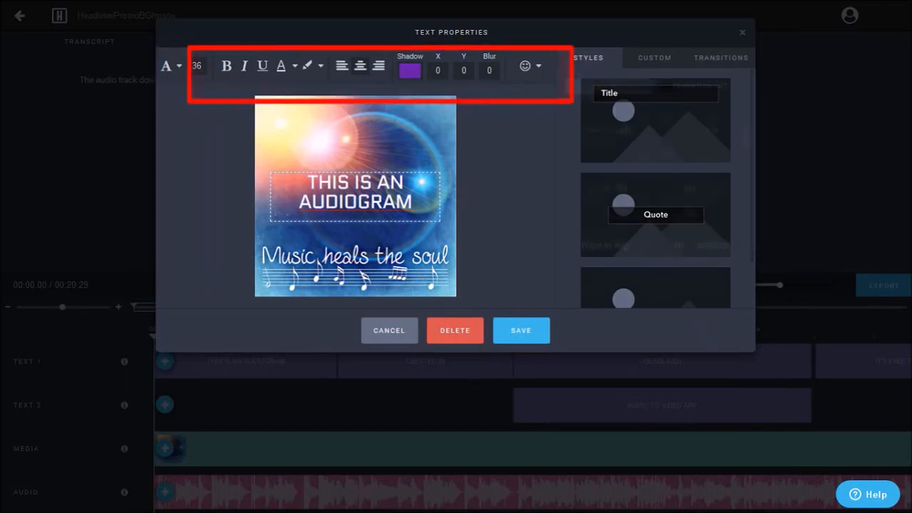
Show the slide, zoom and fade entrance transitions for the 'THIS IS AN AUDIOGRAM' title.
left_click(721, 57)
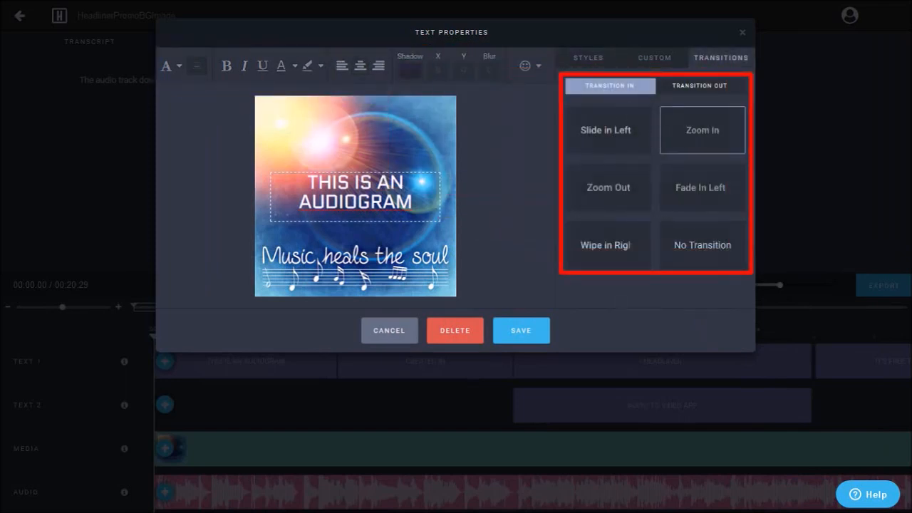